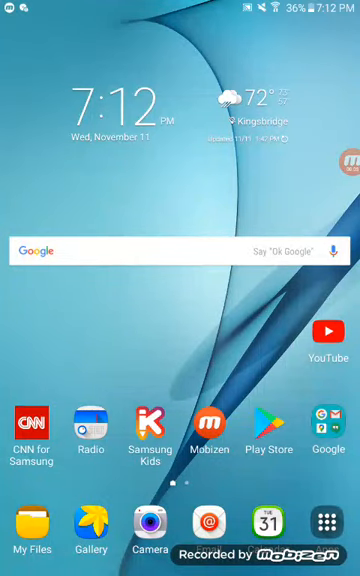
Bring the 'Coming Up on Lite FM' list into view: Earth Wind & Fire, Alicia Keys, Cardigans, Usher
{"action": "left_click", "coordinate": [344, 160]}
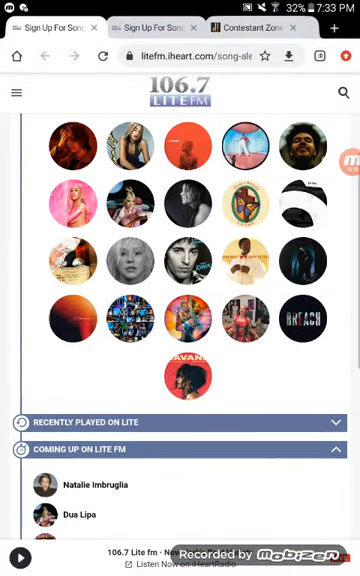
{"action": "left_click", "coordinate": [104, 56]}
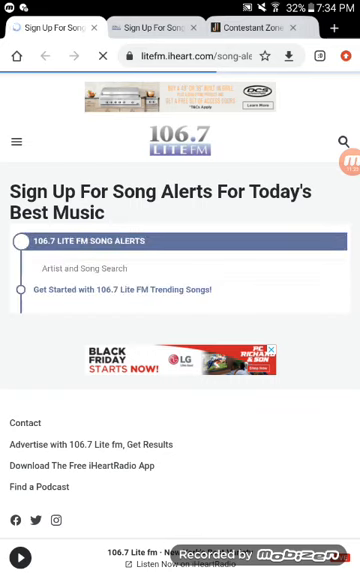
{"action": "scroll", "scroll_direction": "down", "scroll_amount": 3}
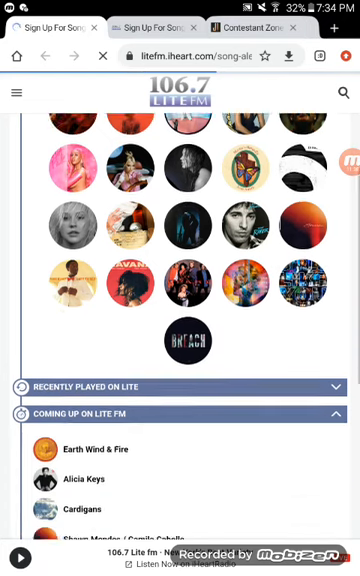
{"action": "scroll", "scroll_direction": "down", "scroll_amount": 3}
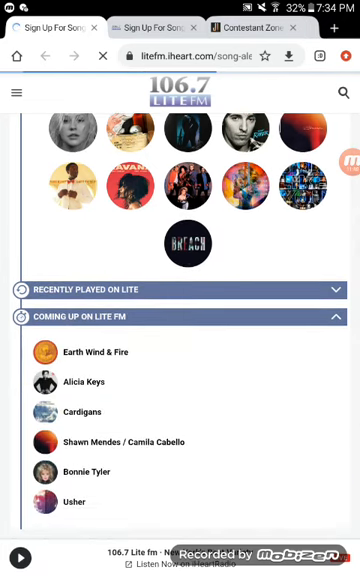